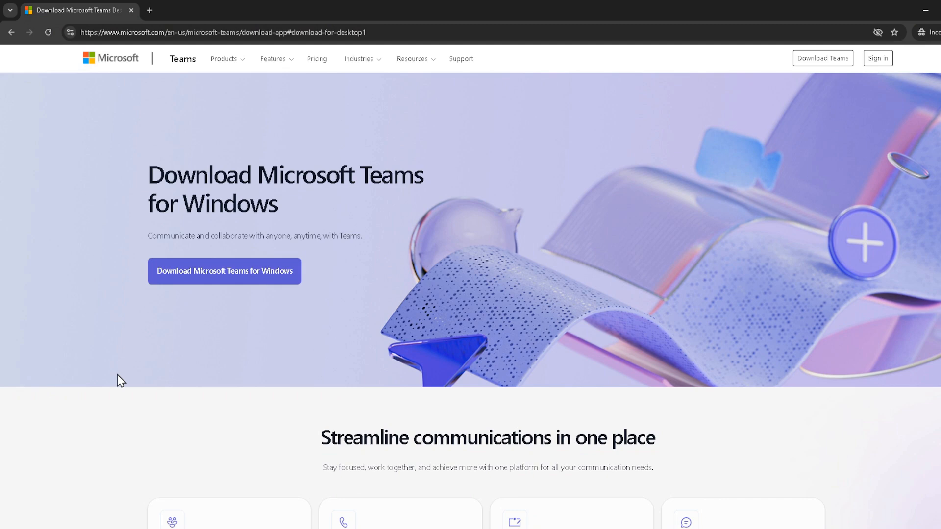
mouse_move(141, 385)
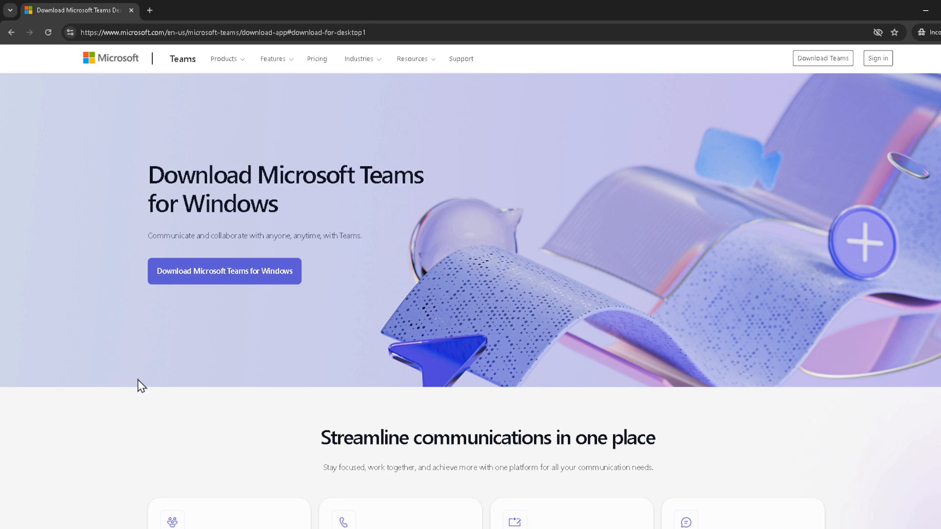
mouse_move(377, 332)
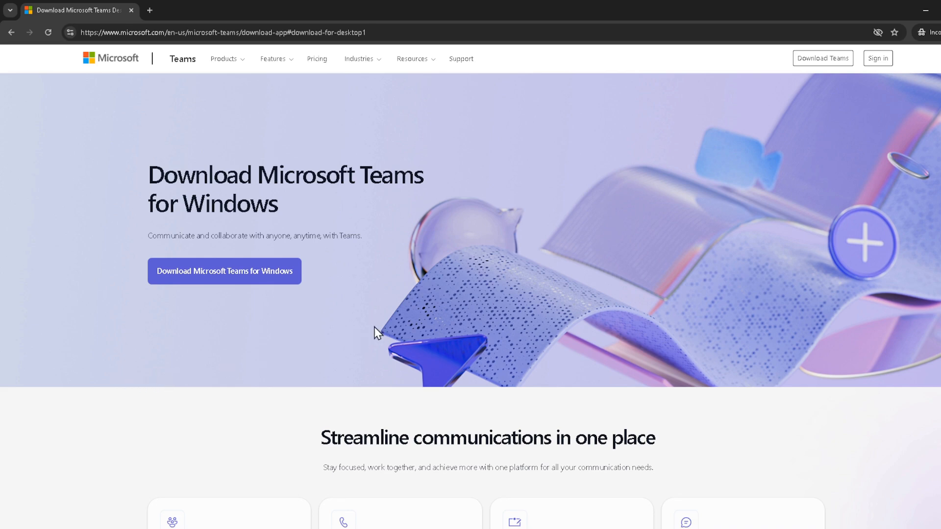
mouse_move(481, 281)
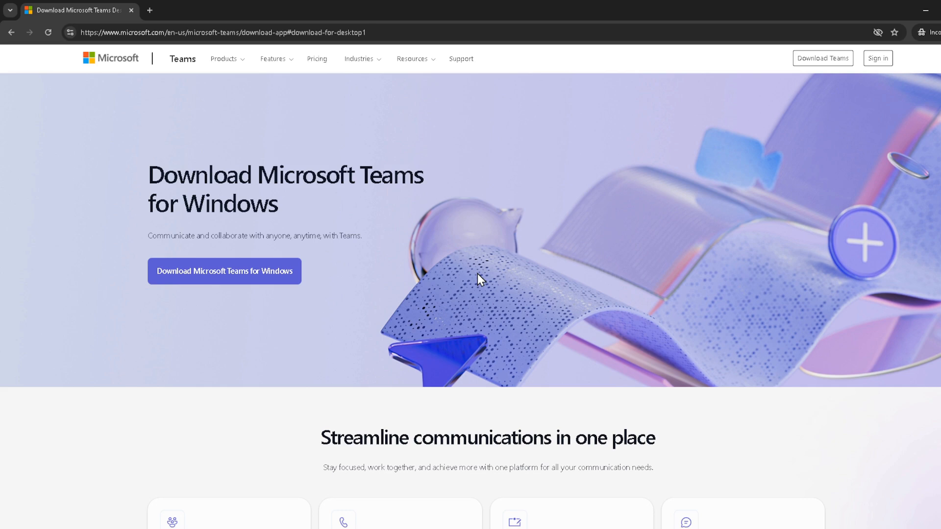
mouse_move(583, 241)
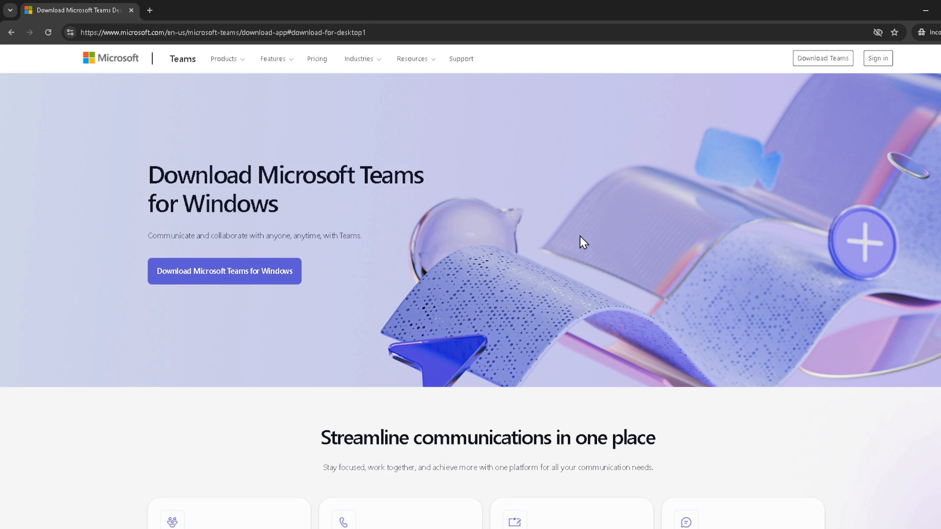
mouse_move(711, 72)
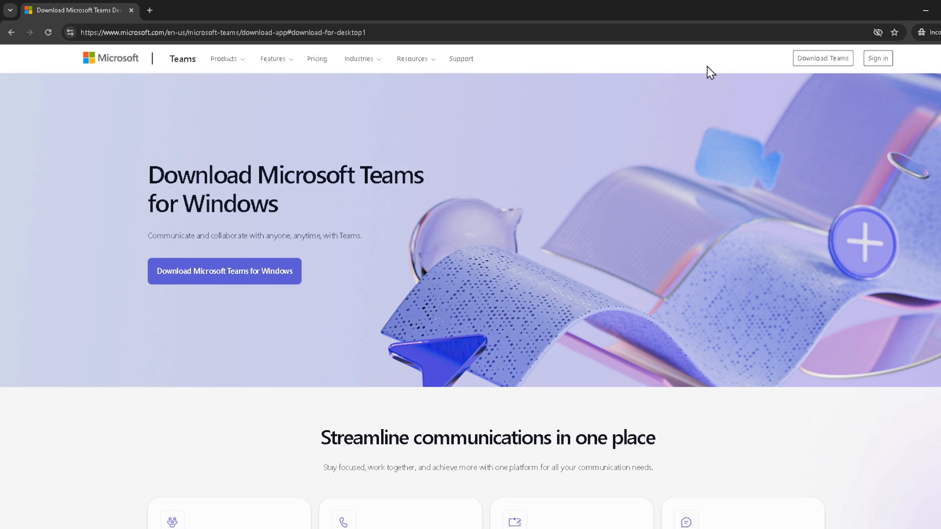
mouse_move(882, 71)
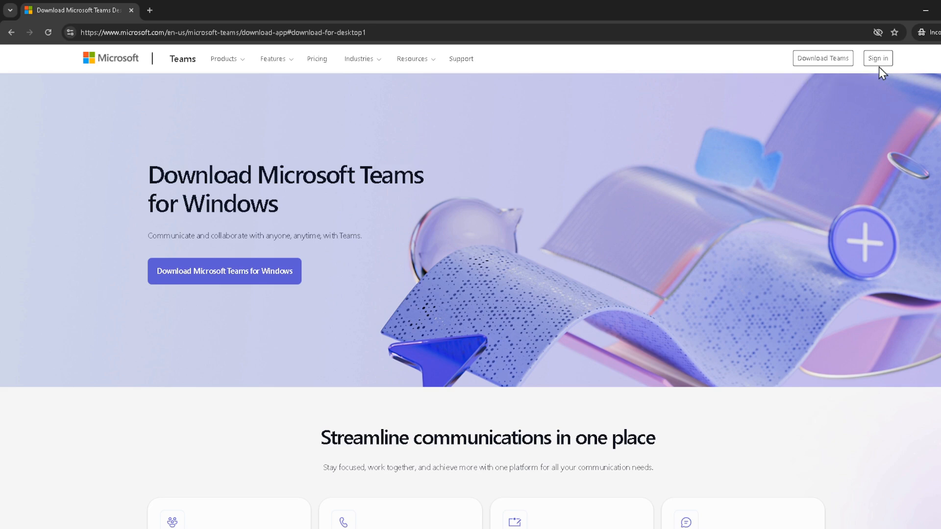
- Sign in from the download page and continue into the Teams web app's Chat view
click(877, 59)
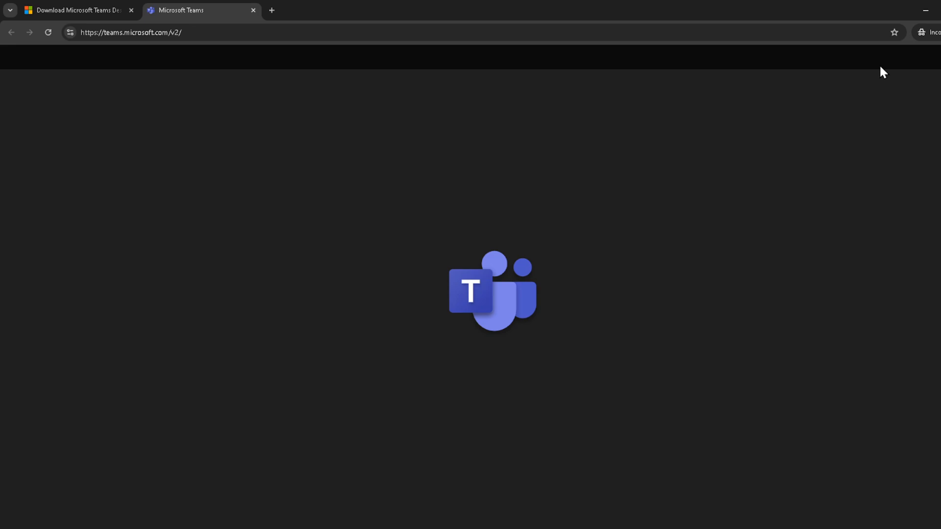
click(48, 32)
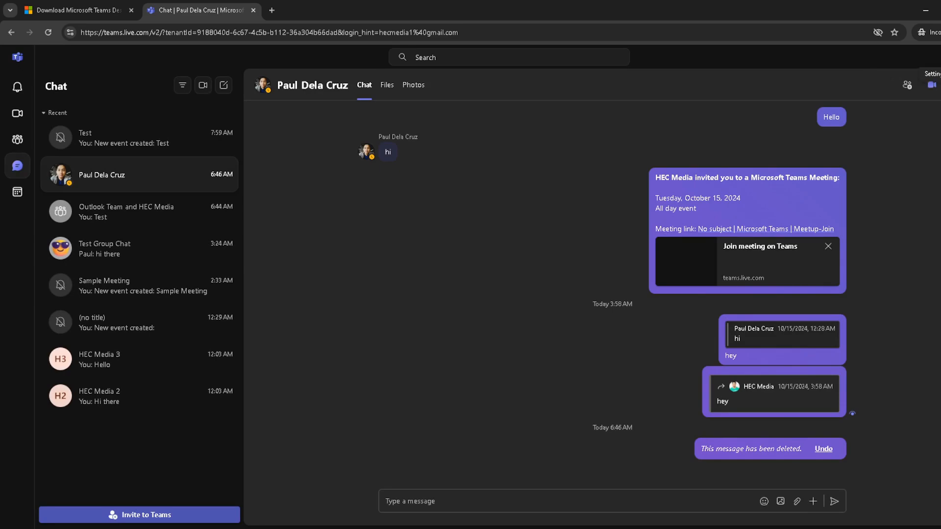
- Open Settings from the Settings and more (...) menu at the top right
click(934, 74)
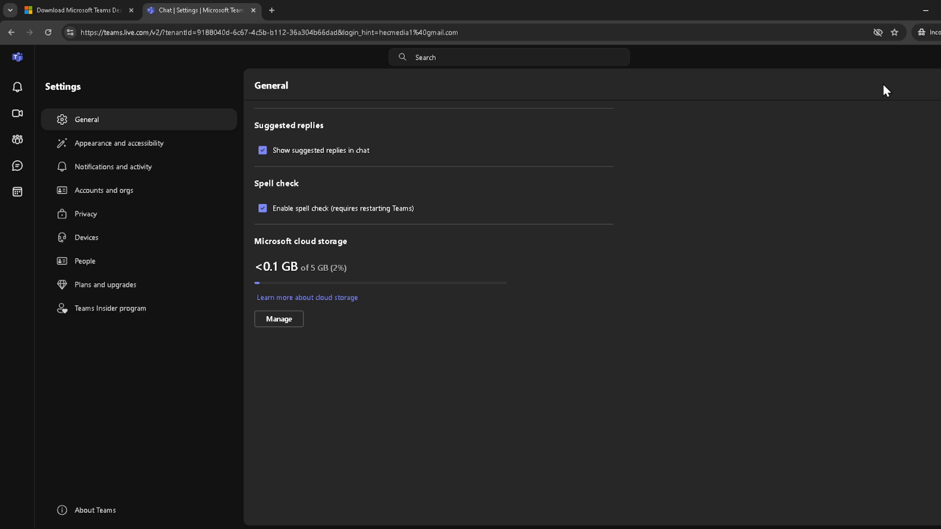
mouse_move(827, 56)
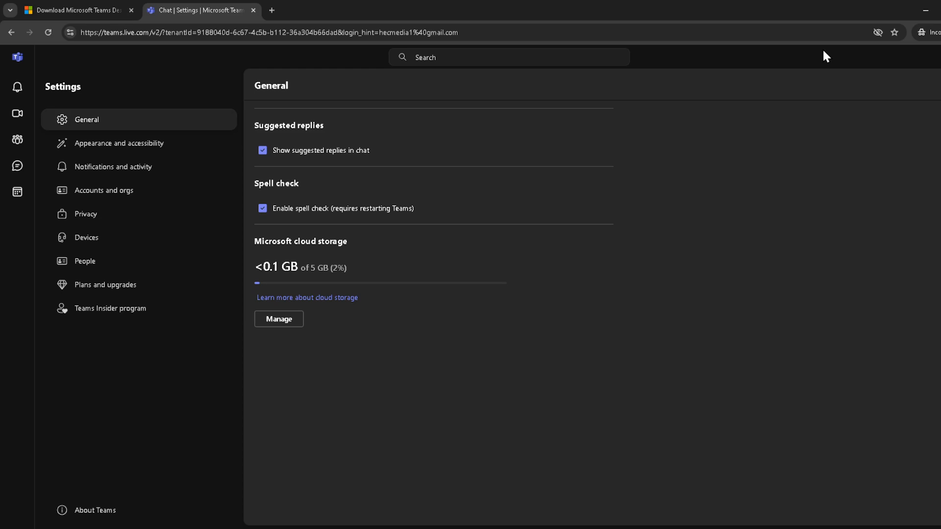
mouse_move(821, 54)
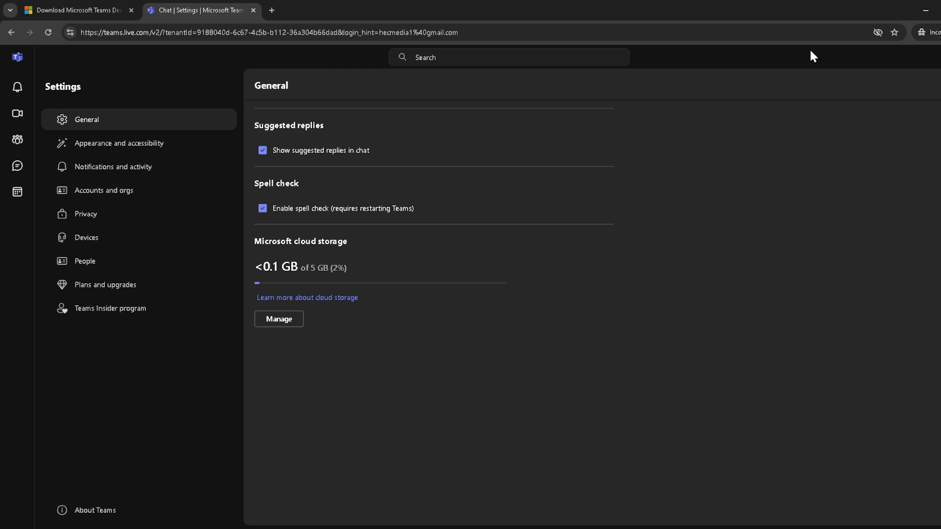
mouse_move(783, 80)
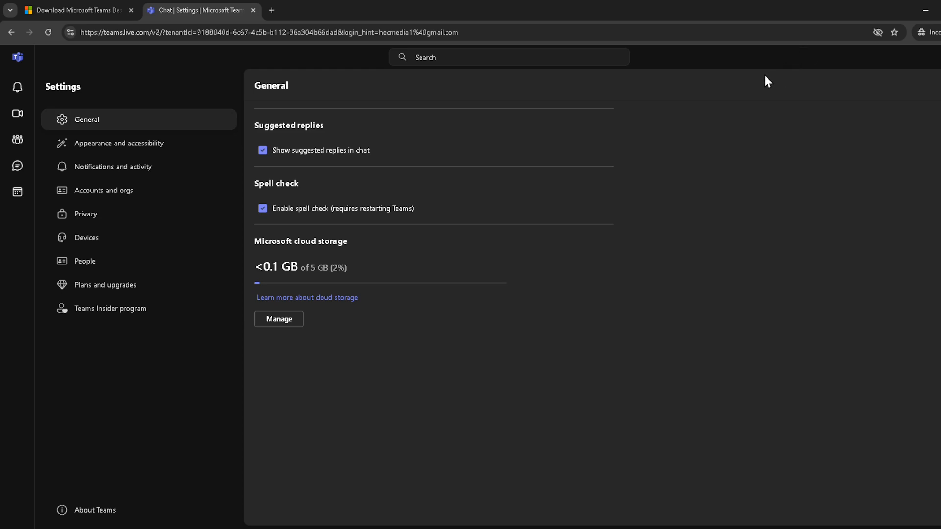
mouse_move(718, 97)
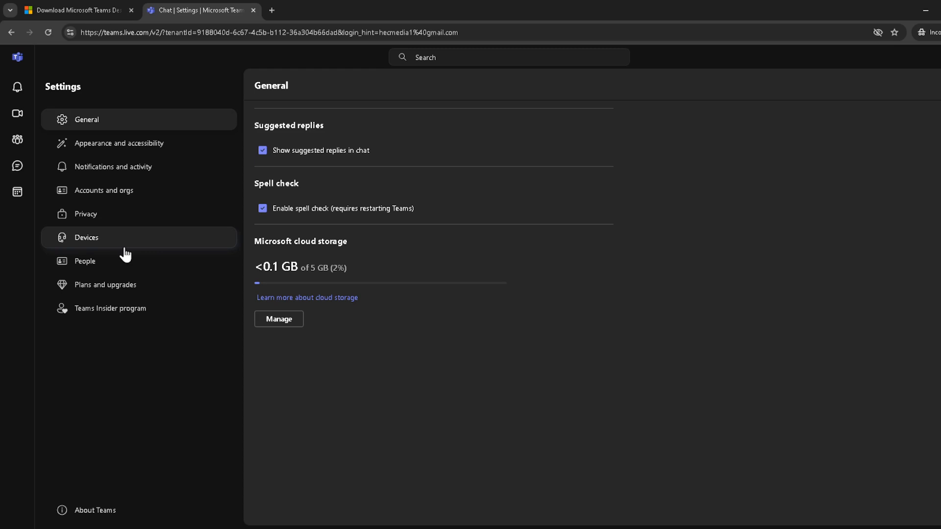
- Switch to the Devices section of Settings for speaker, microphone and camera choices
click(85, 237)
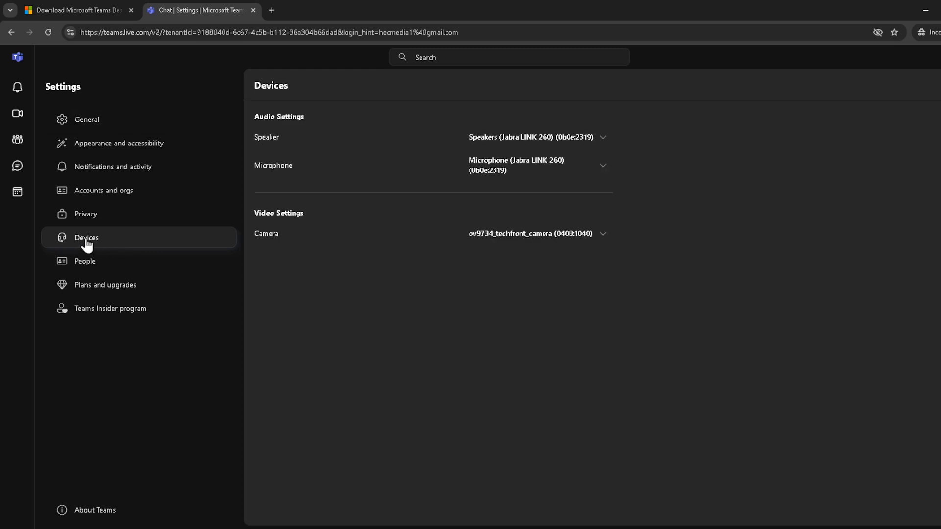
mouse_move(88, 243)
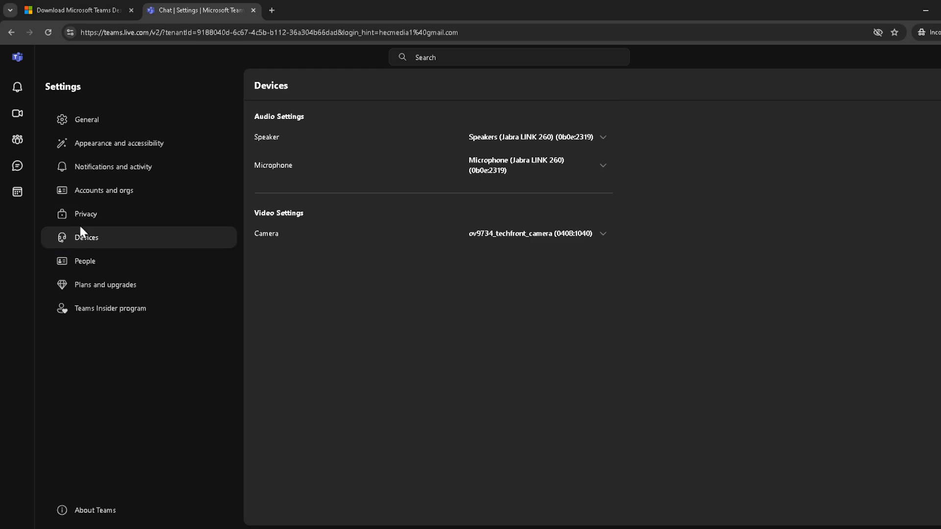
mouse_move(249, 238)
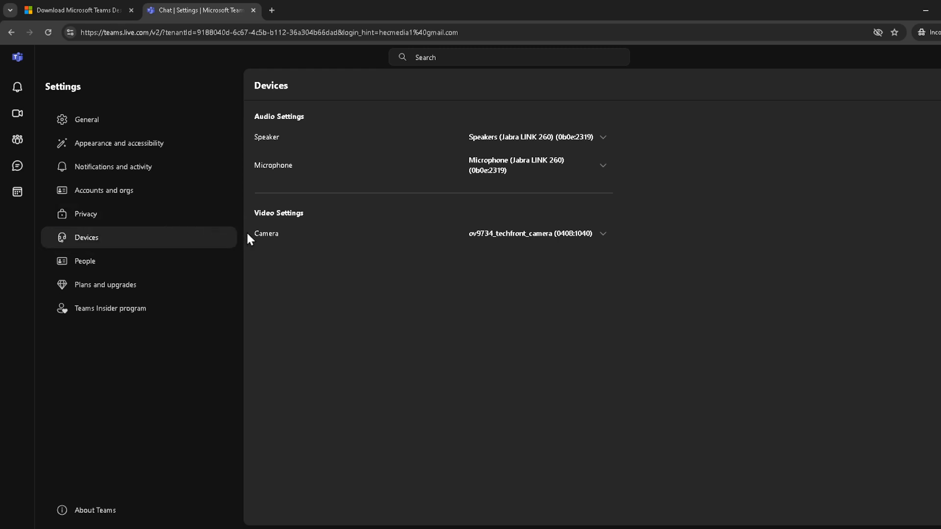
mouse_move(366, 285)
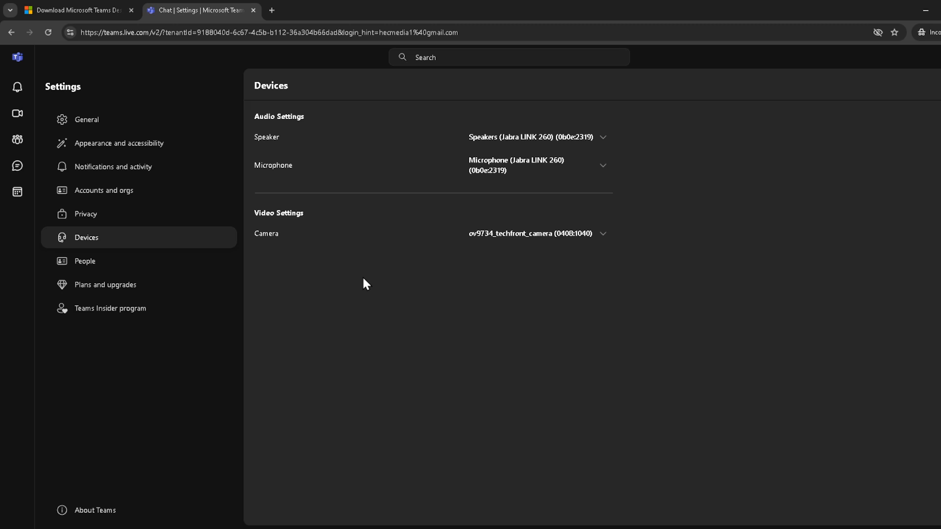
mouse_move(606, 243)
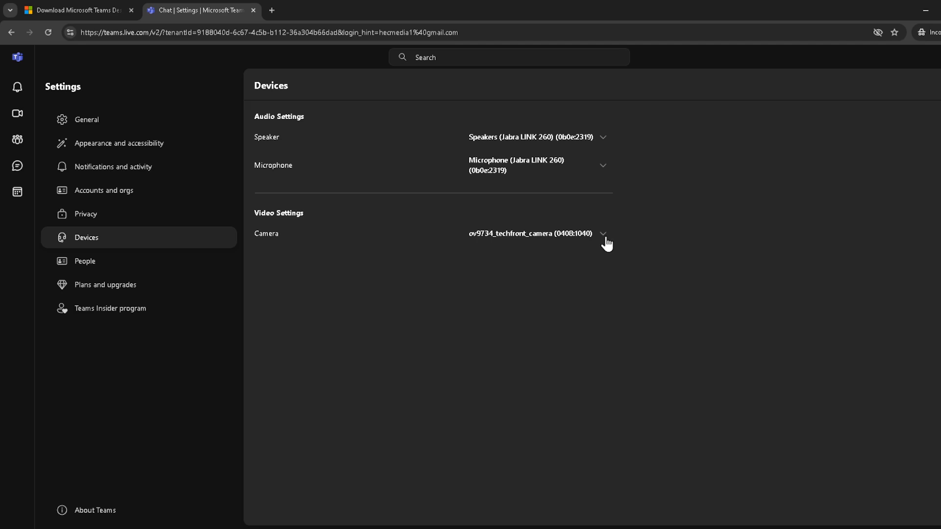
- Expand the Camera dropdown to show ov9734_techfront_camera and OBS Virtual Camera
click(603, 234)
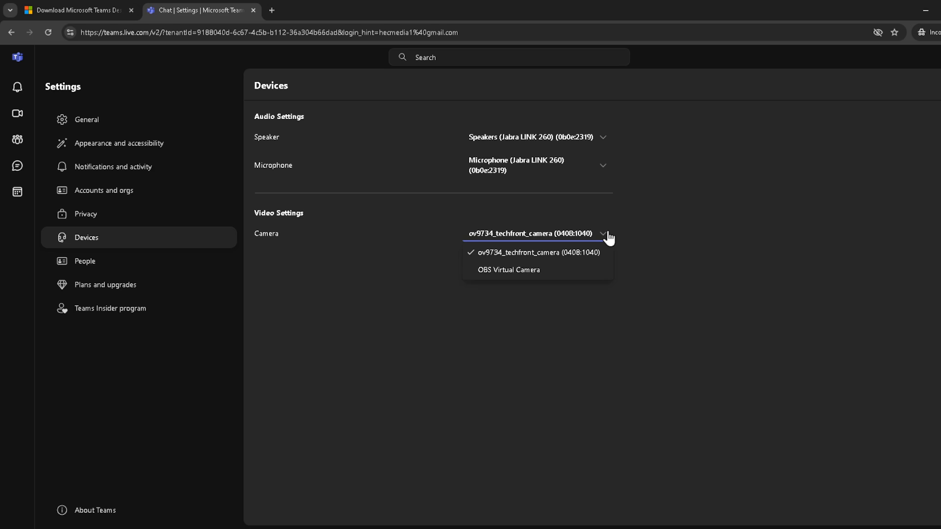
mouse_move(638, 249)
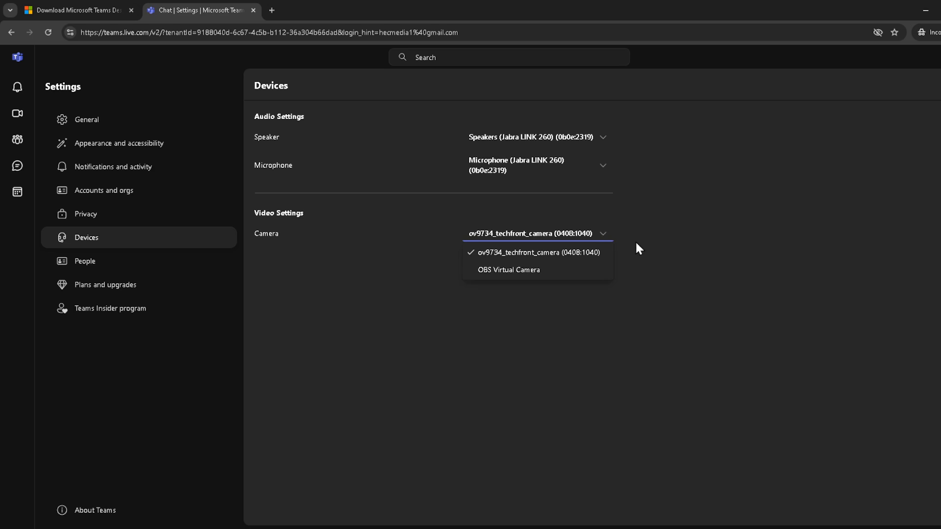